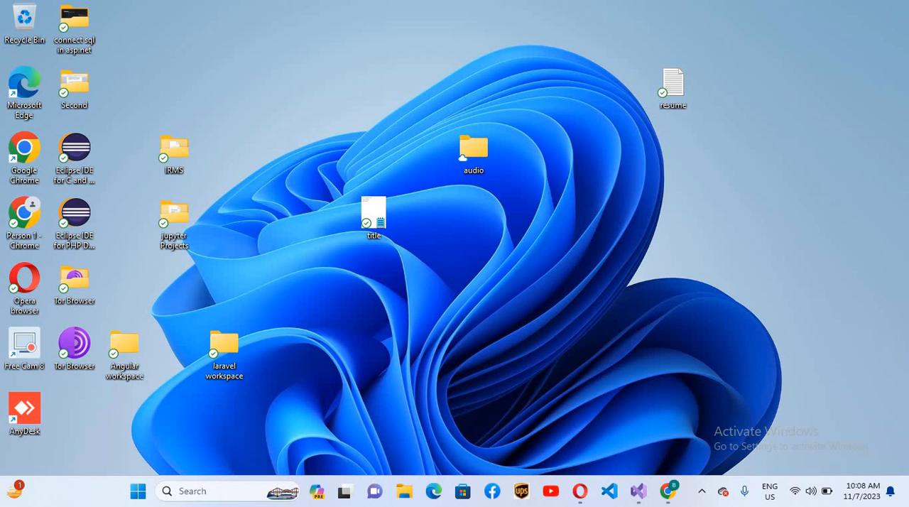
mouse_move(32, 471)
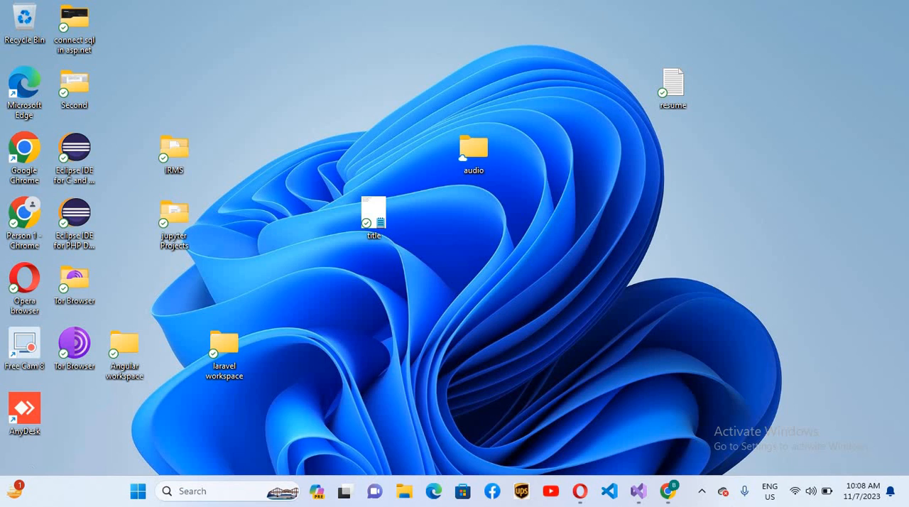
mouse_move(31, 471)
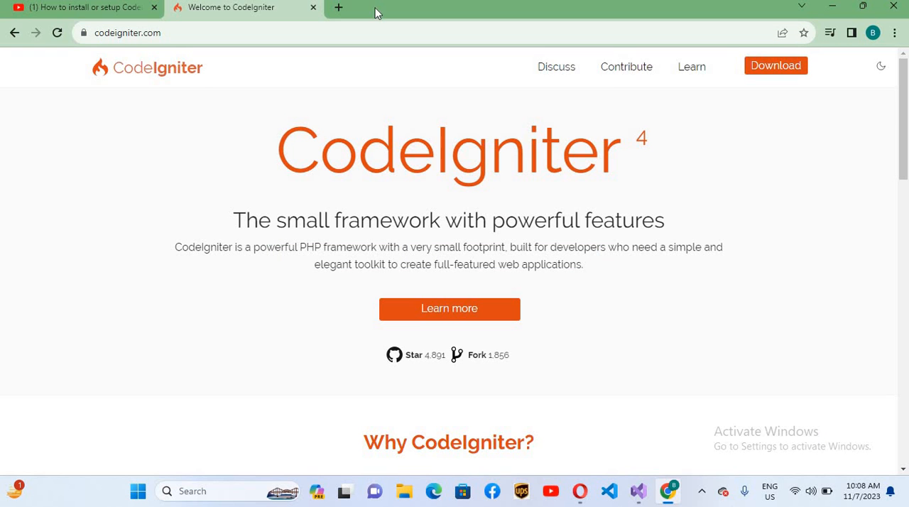
Download the CodeIgniter 4 framework zip and show it in the Downloads folder
click(775, 66)
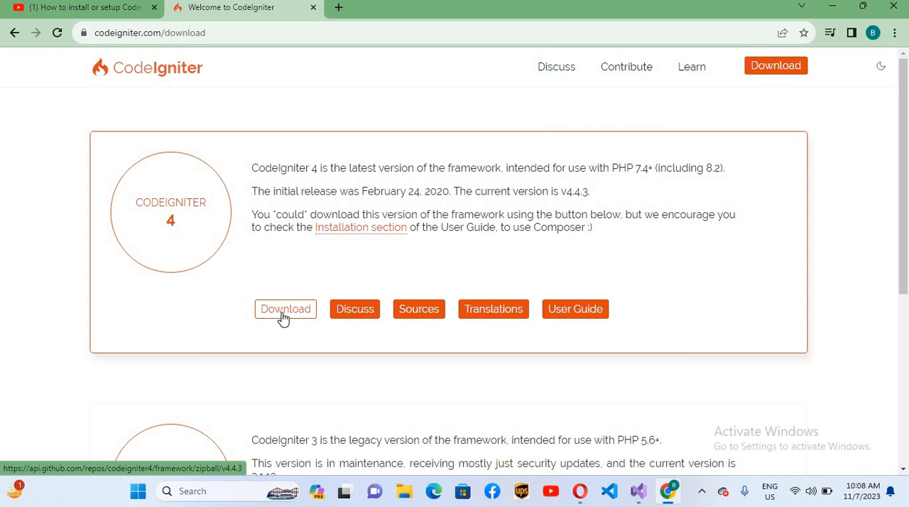
click(285, 308)
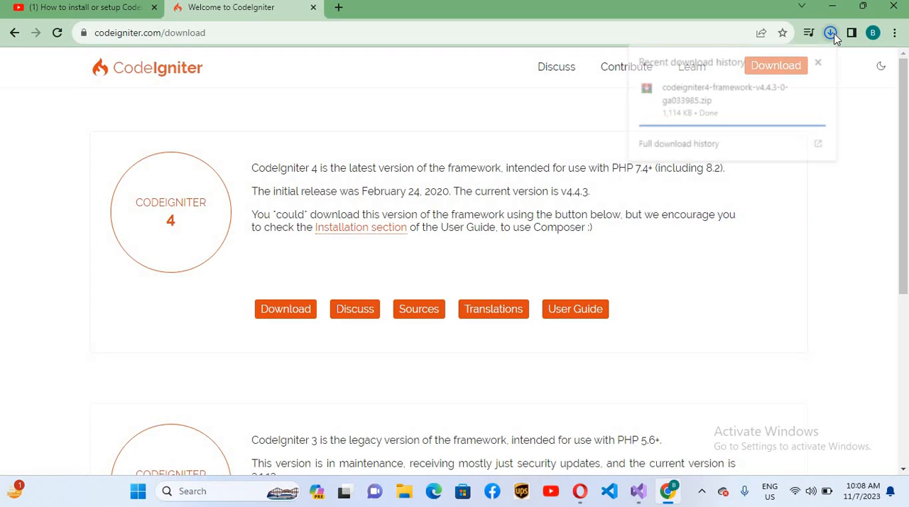
click(829, 32)
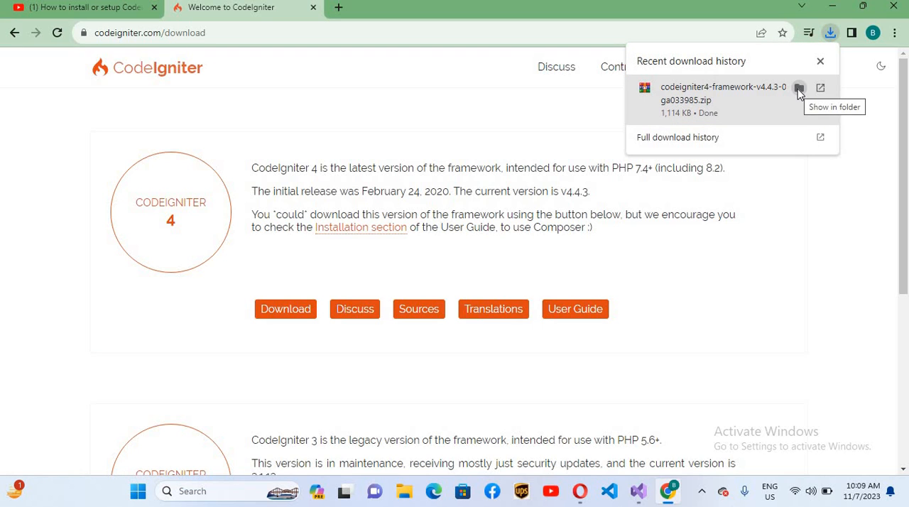
click(798, 88)
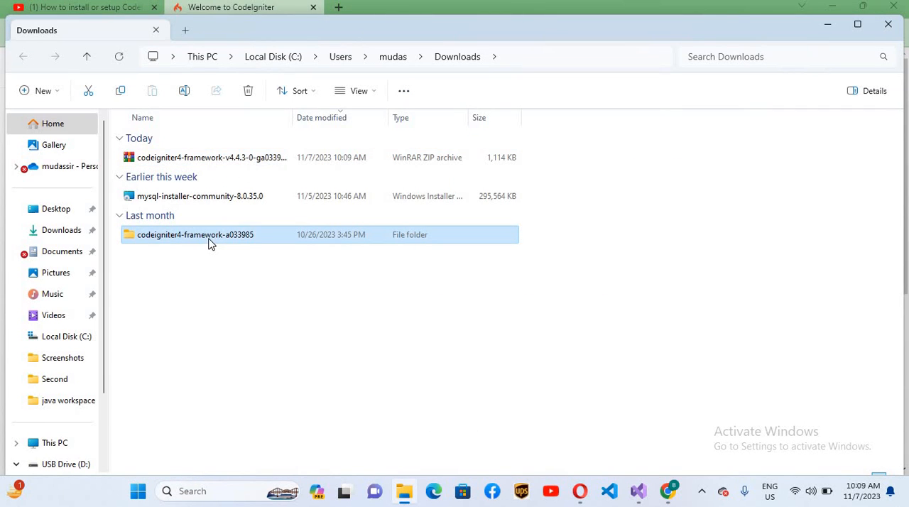
Rename the extracted framework folder to cdi4 and browse to C:\xampp\htdocs\cdi4\app
right_click(195, 235)
text(cdi4)
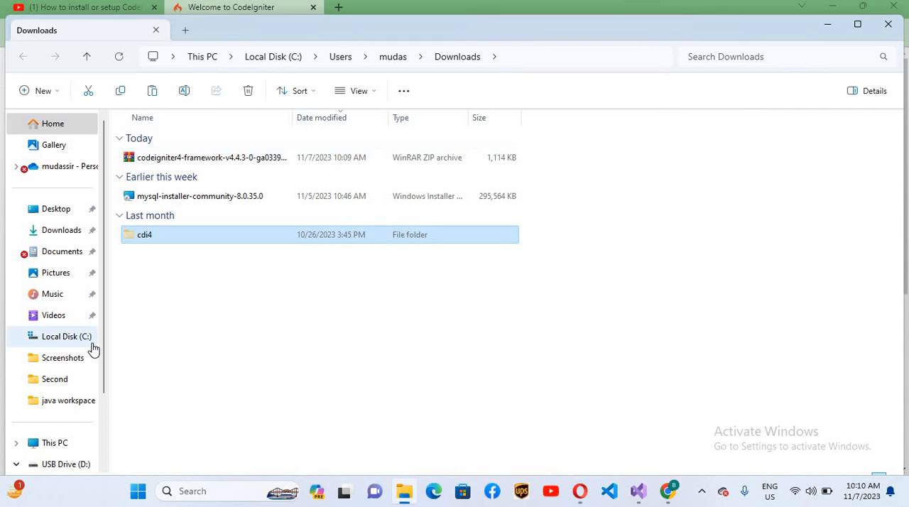
click(66, 336)
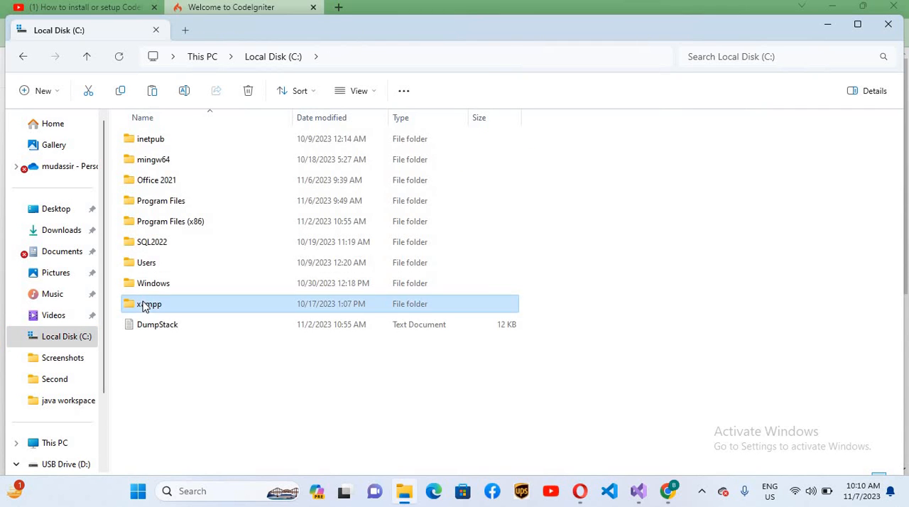
double_click(149, 304)
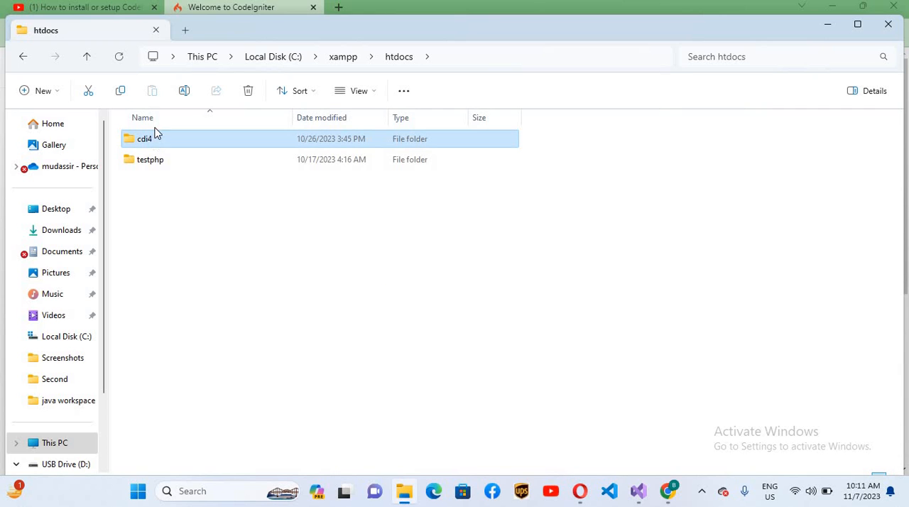
double_click(144, 139)
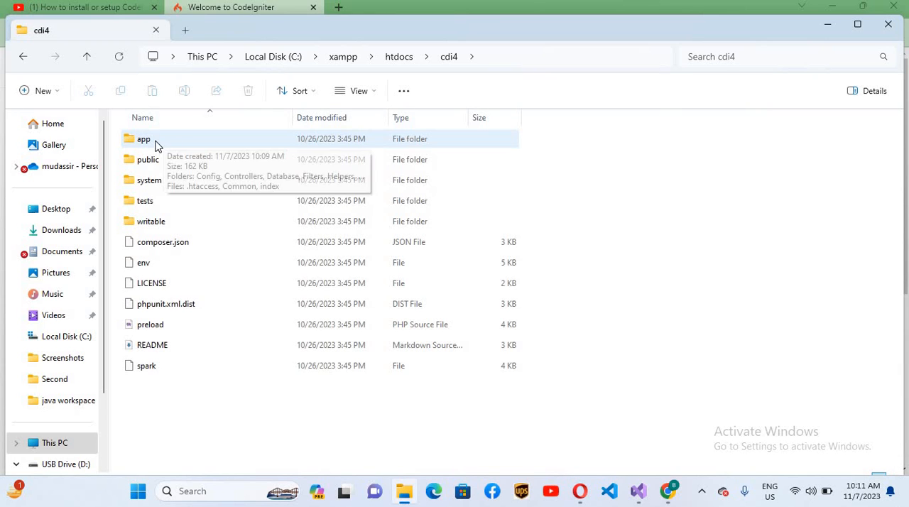
double_click(143, 139)
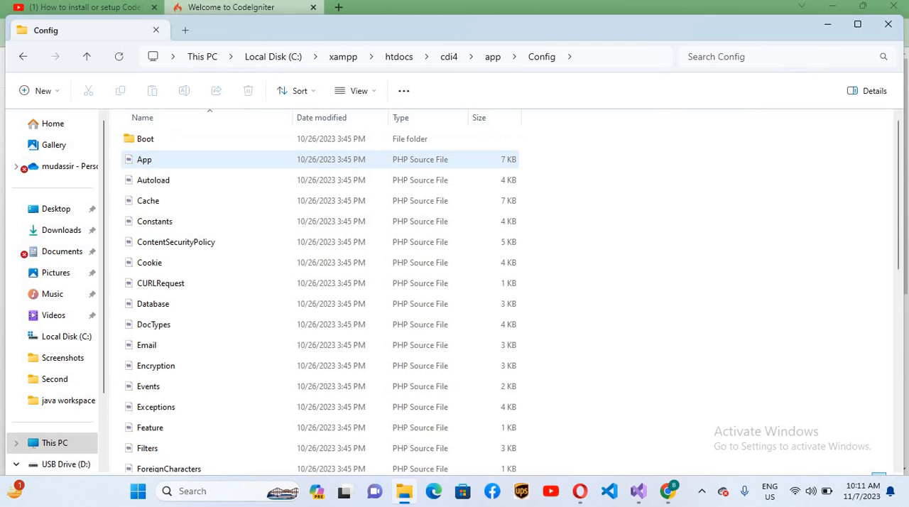
double_click(144, 159)
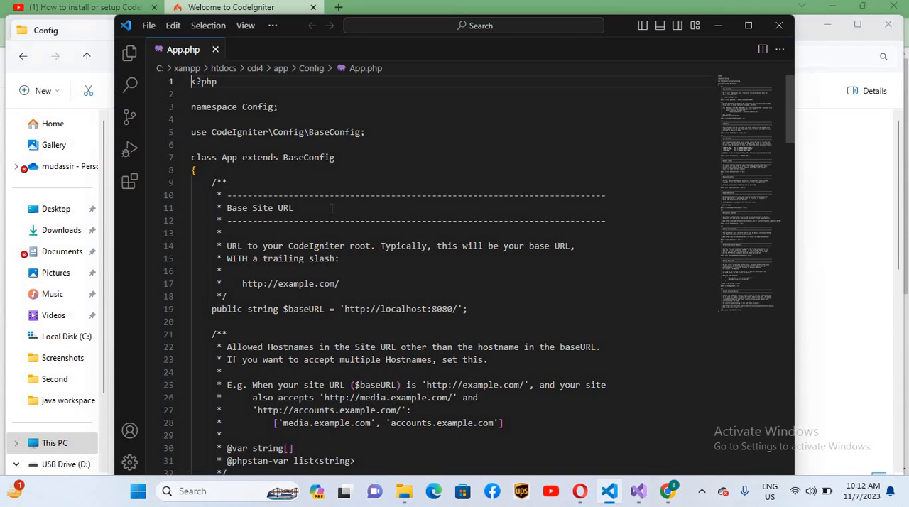
text(baseurl)
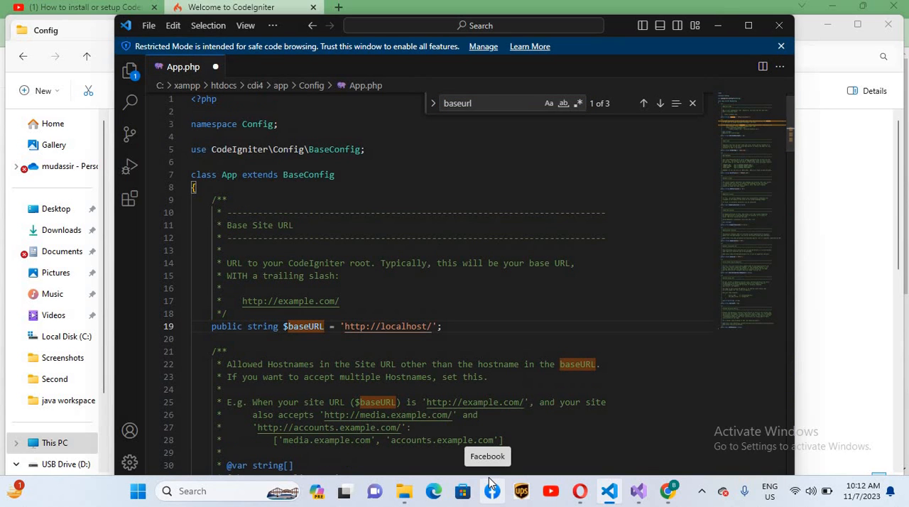
text(cdi)
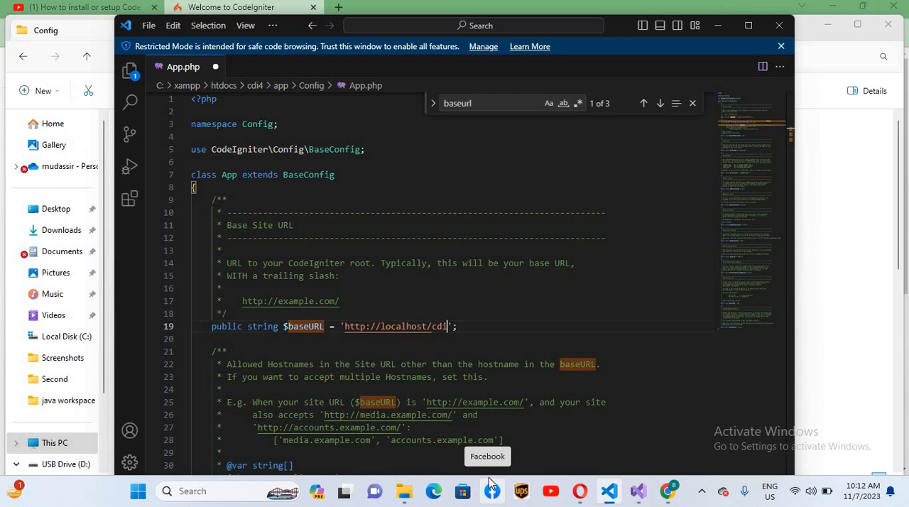
text(4)
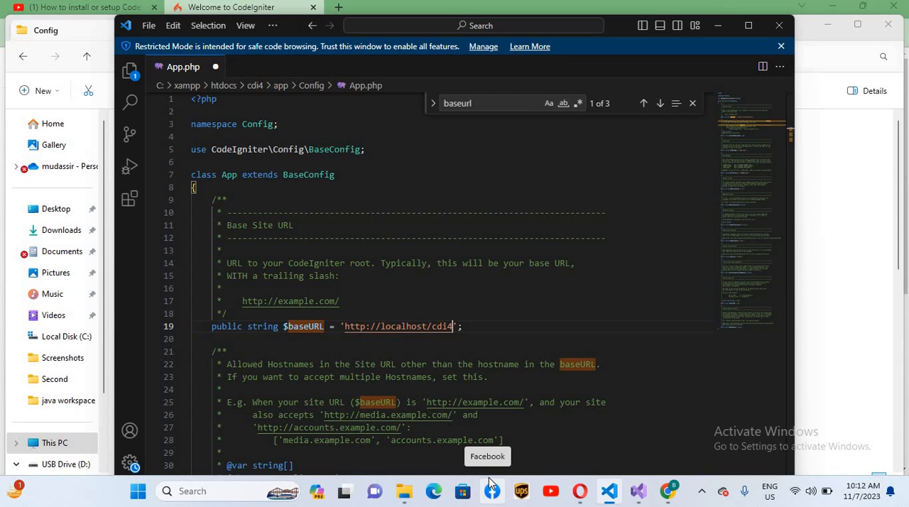
text(/)
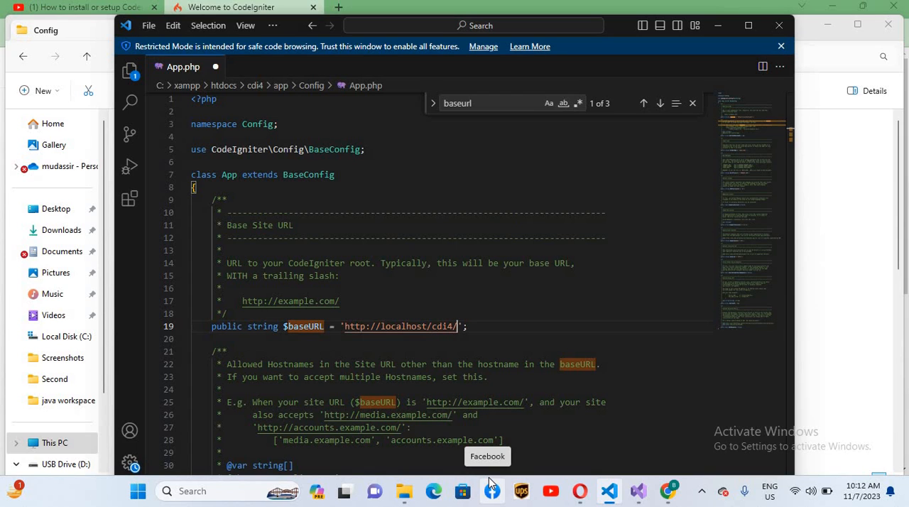
click(887, 25)
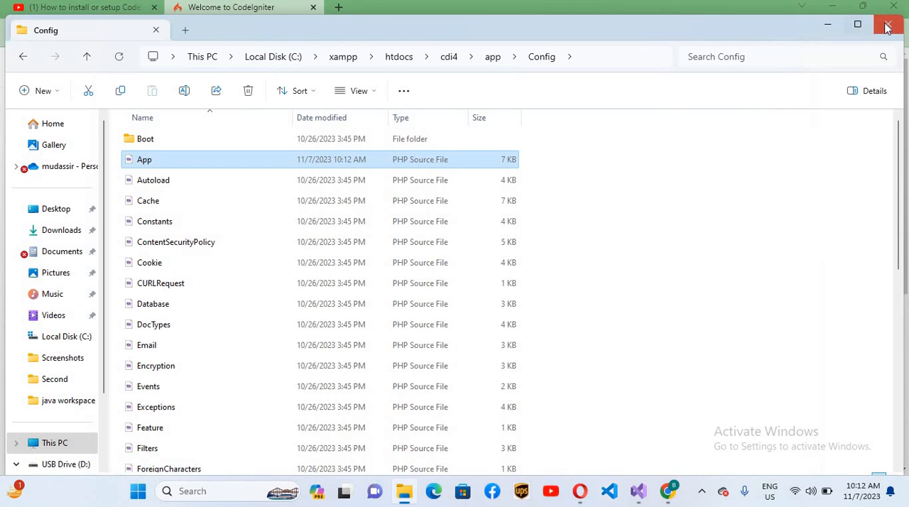
Close File Explorer, launch XAMPP Control Panel and start Apache
click(886, 25)
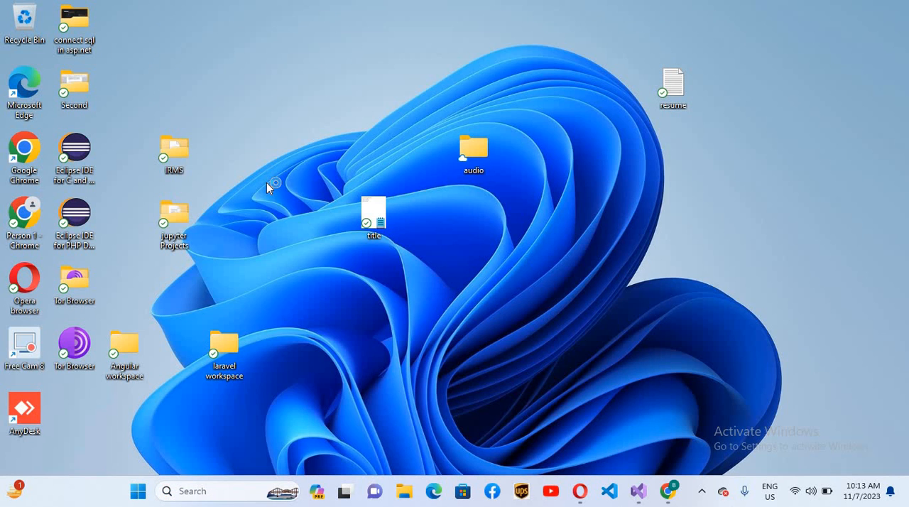
click(666, 491)
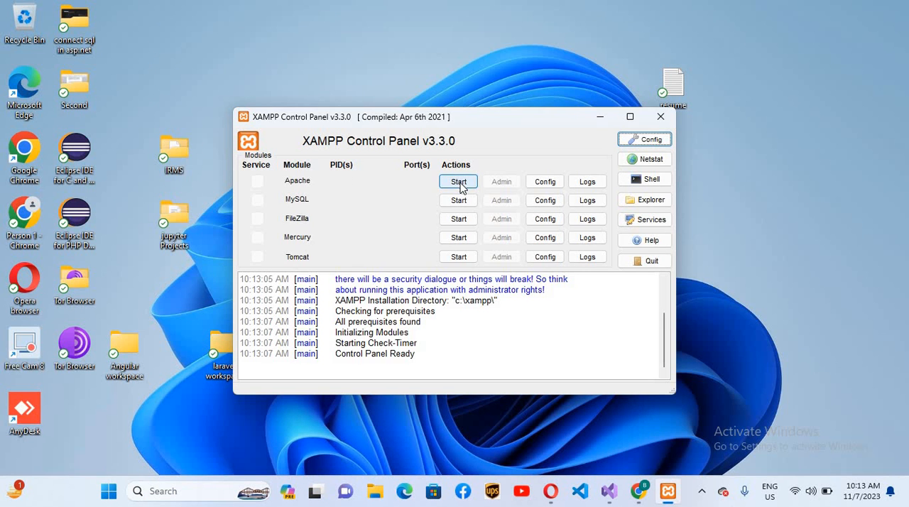
click(458, 181)
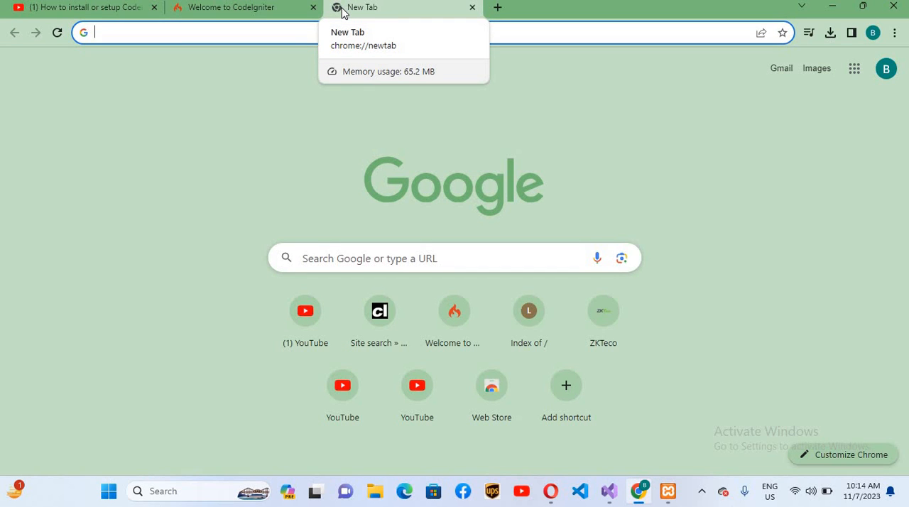
Browse localhost in a new tab through the cdi4/ and public/ folders, reaching a Whoops! error page
text(localhost:5043)
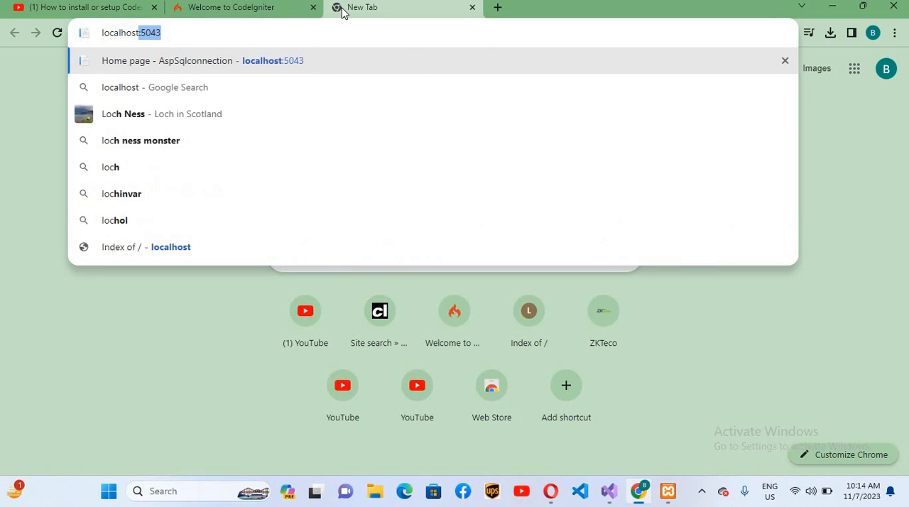
click(146, 246)
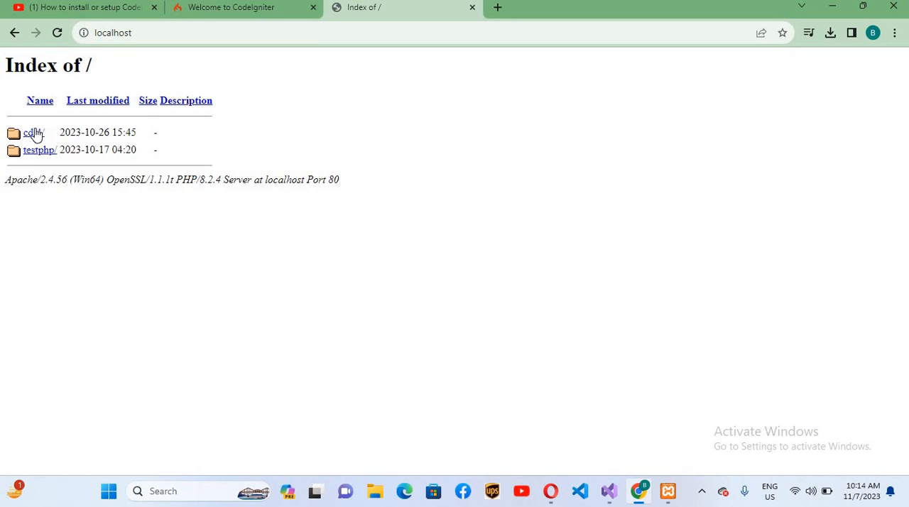
click(32, 132)
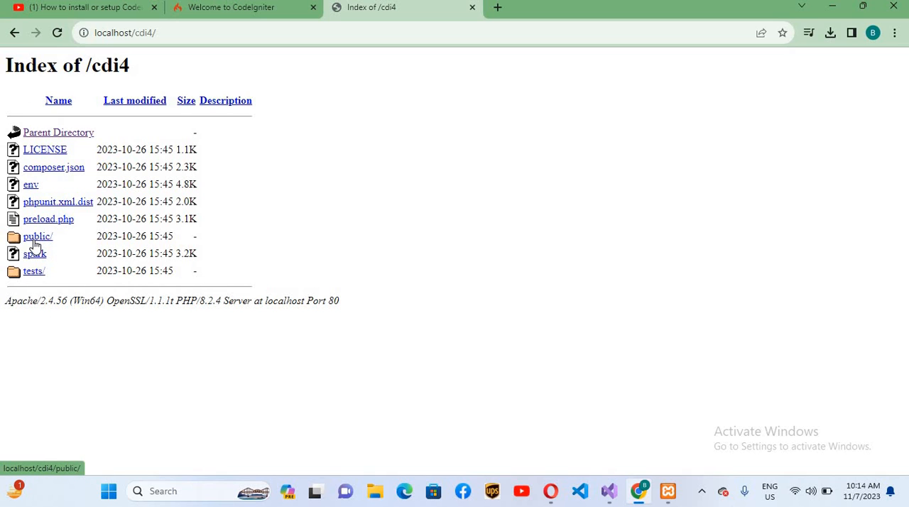
click(37, 235)
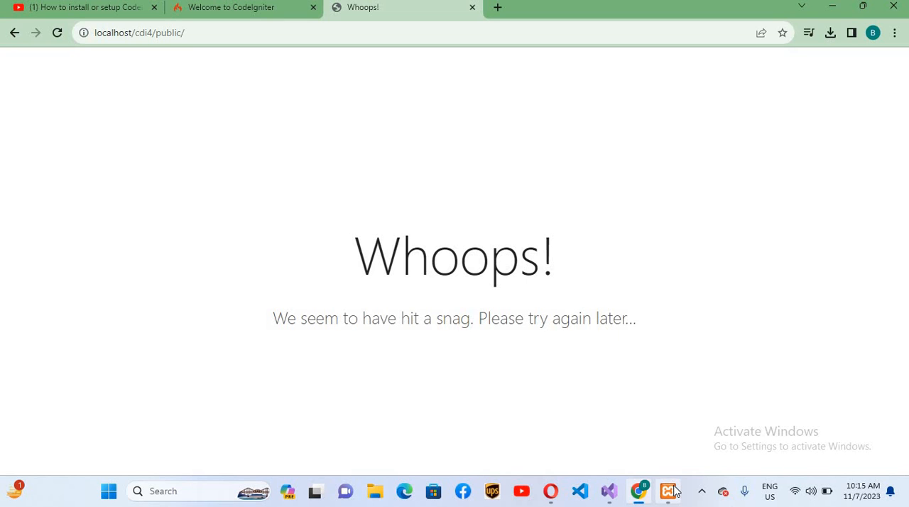
Add extension=intl to php.ini from XAMPP's Apache Config, then restart Apache
click(544, 181)
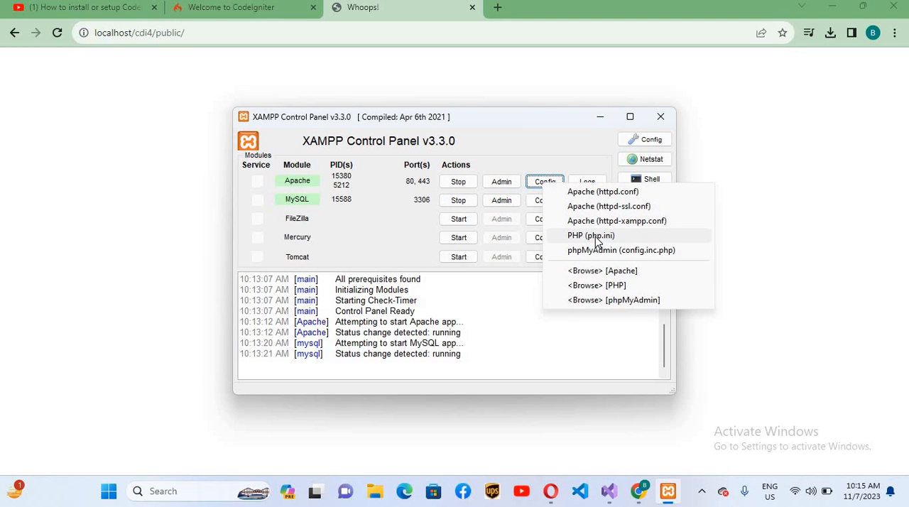
click(590, 235)
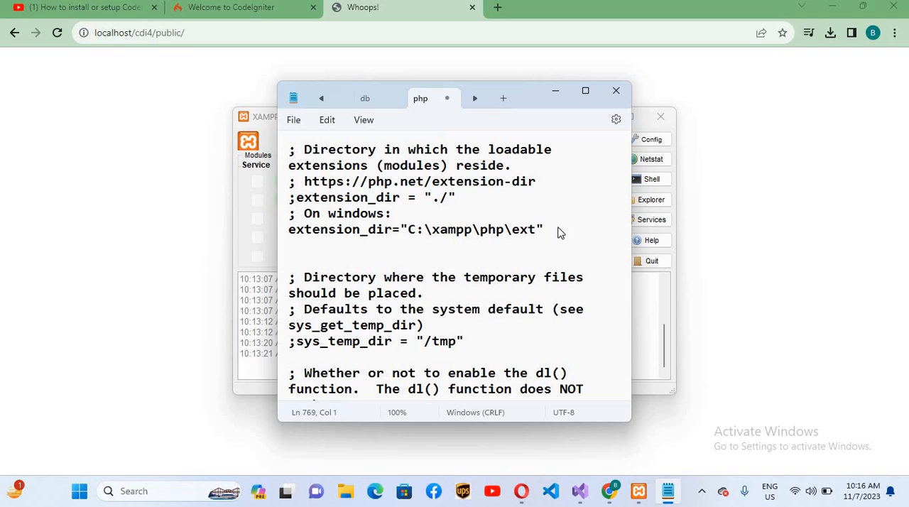
text(extension=intl)
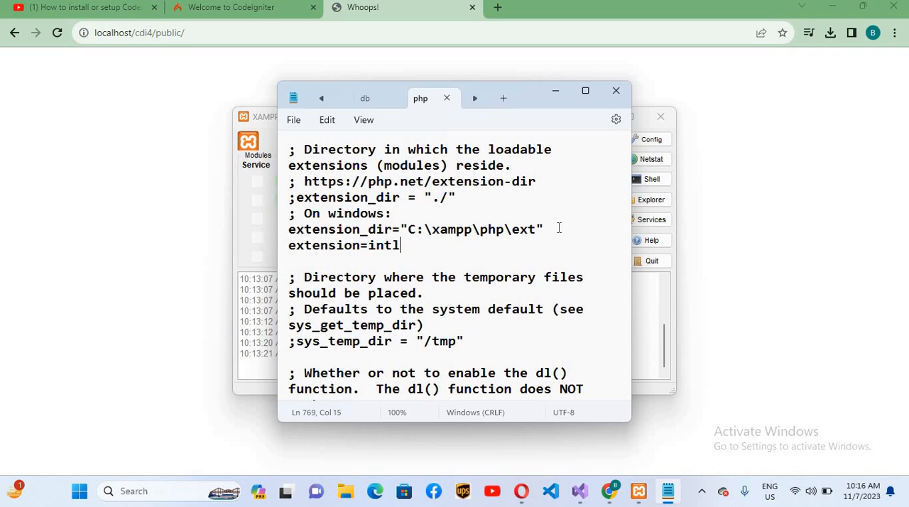
click(458, 181)
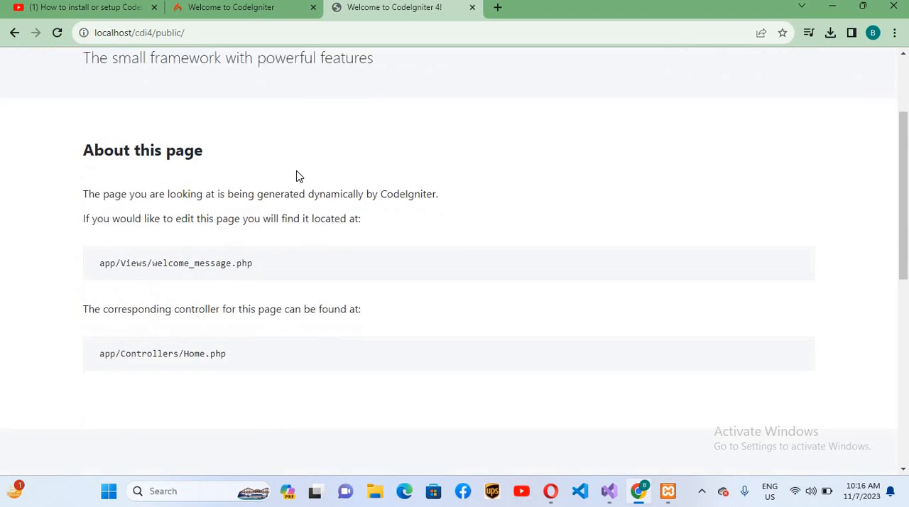
Scroll through the Welcome to CodeIgniter 4.4.3 page at localhost/cdi4/public/
scroll(down, 3)
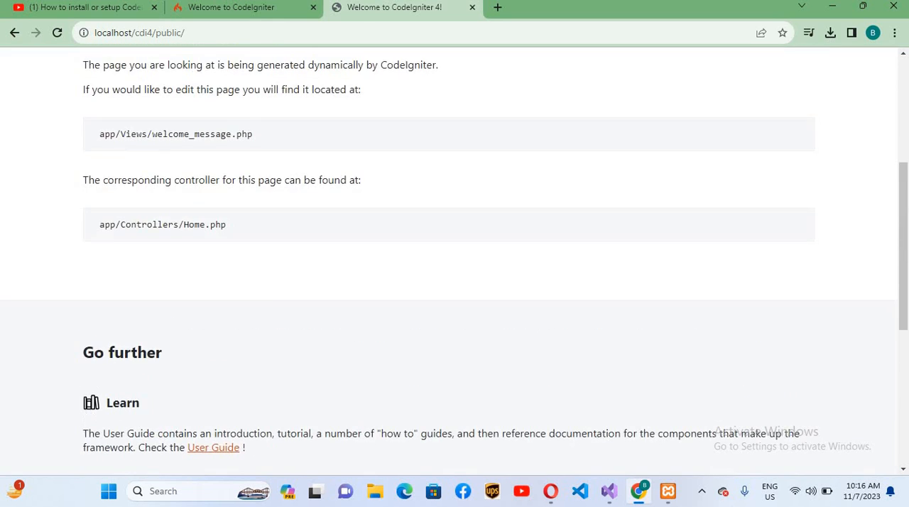
scroll(up, 3)
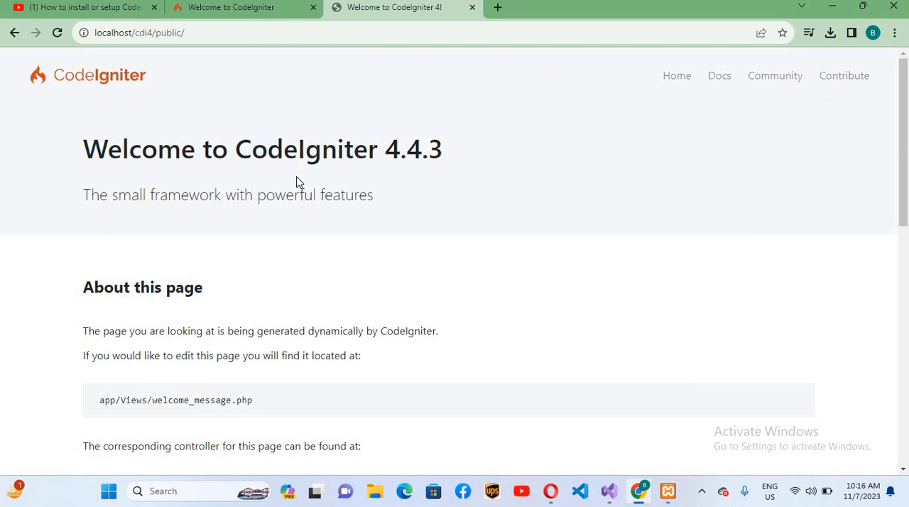